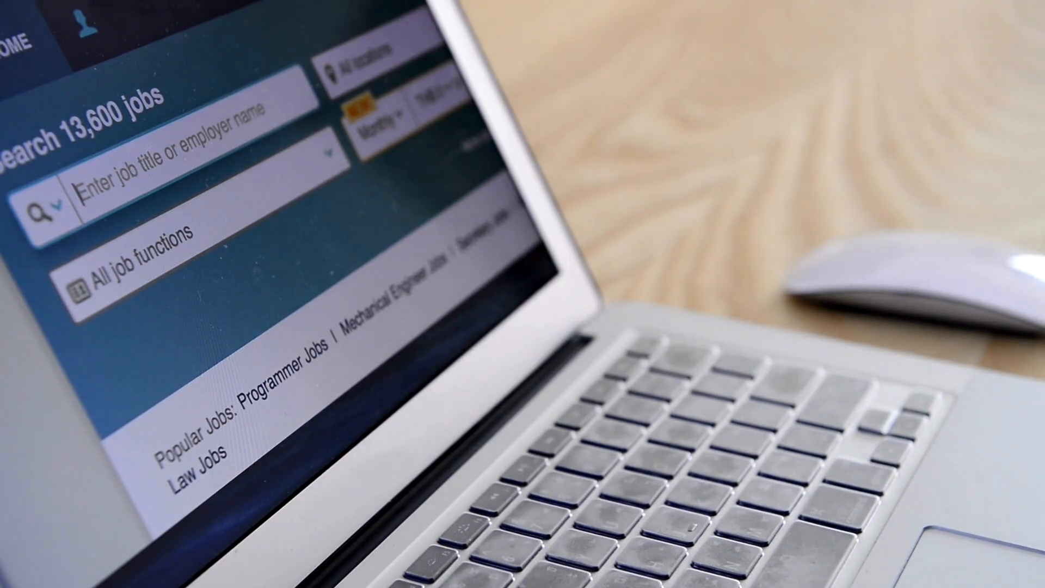
pyautogui.write('B')
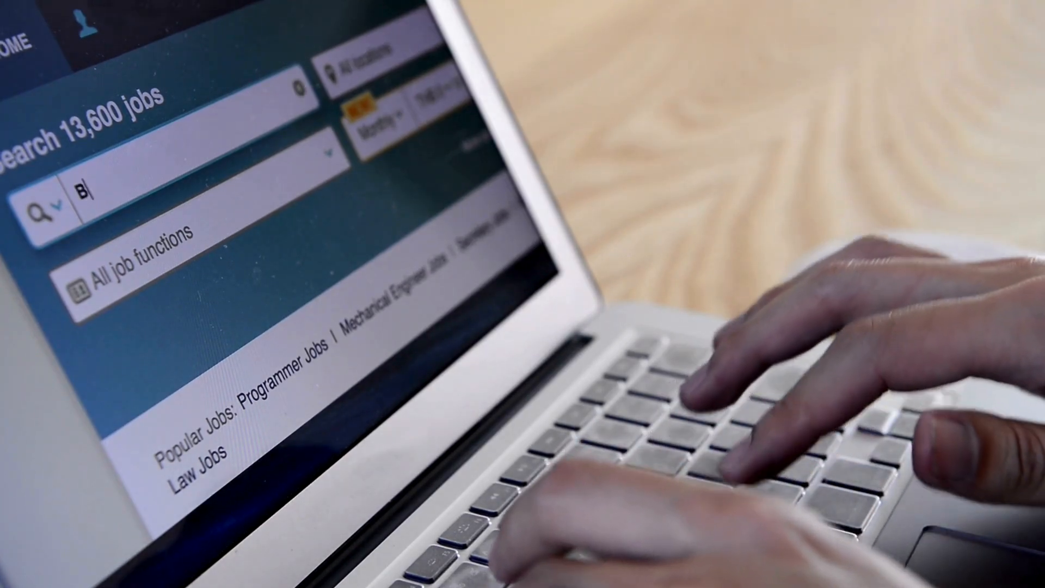
pyautogui.write('est')
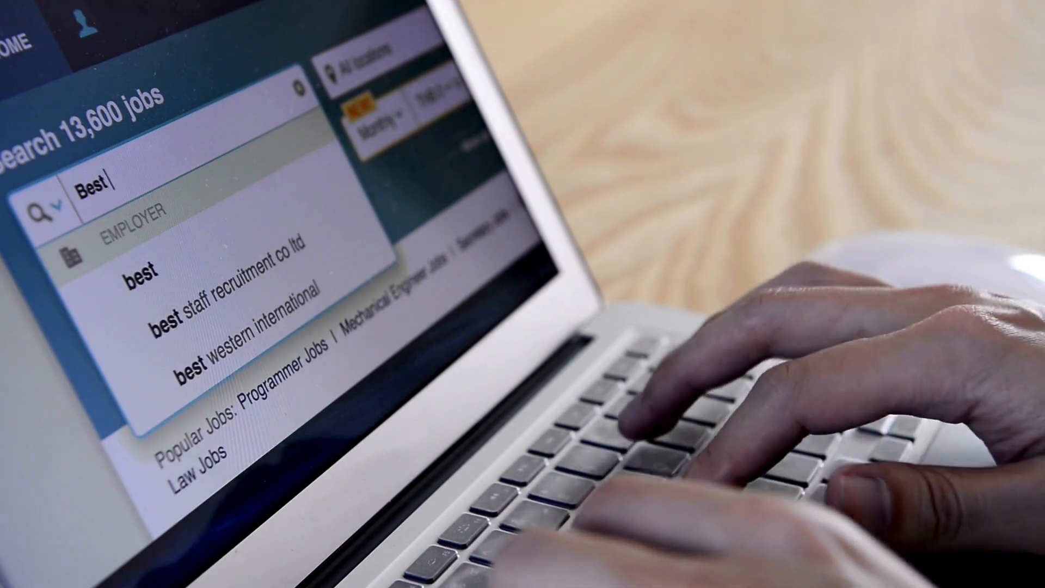